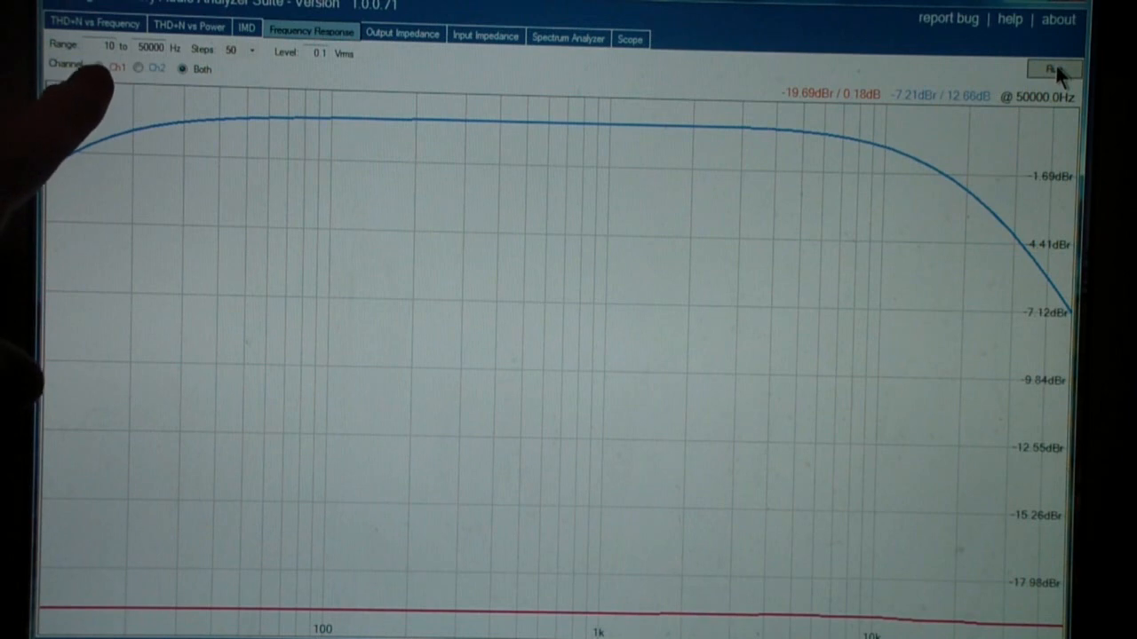
{"action": "mouse_move", "coordinate": [97, 89]}
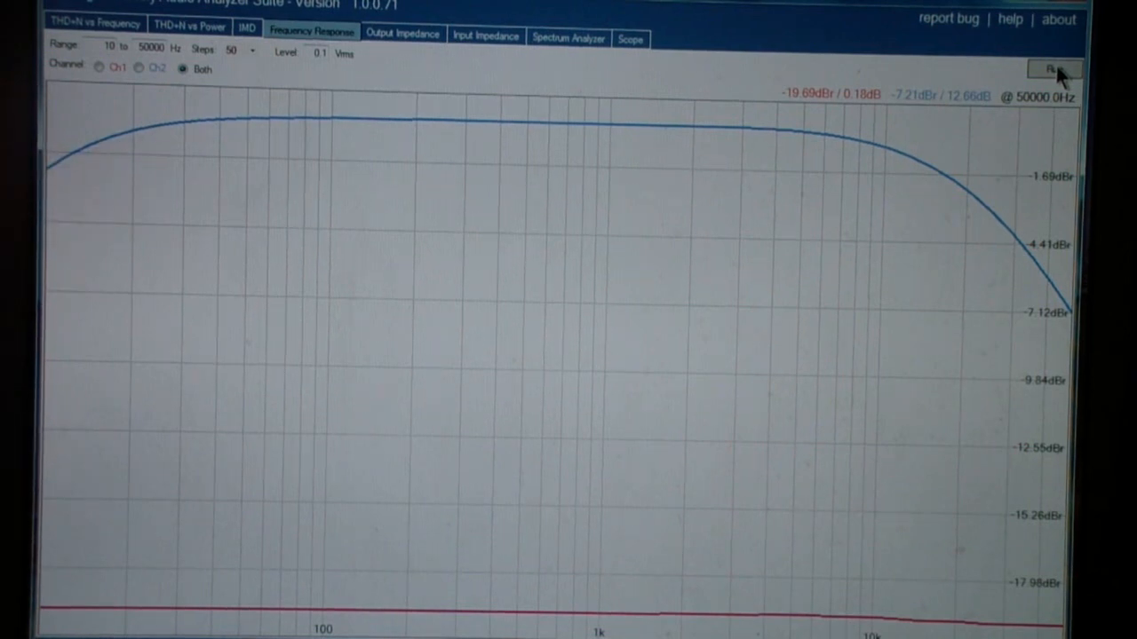
{"action": "mouse_move", "coordinate": [1039, 110]}
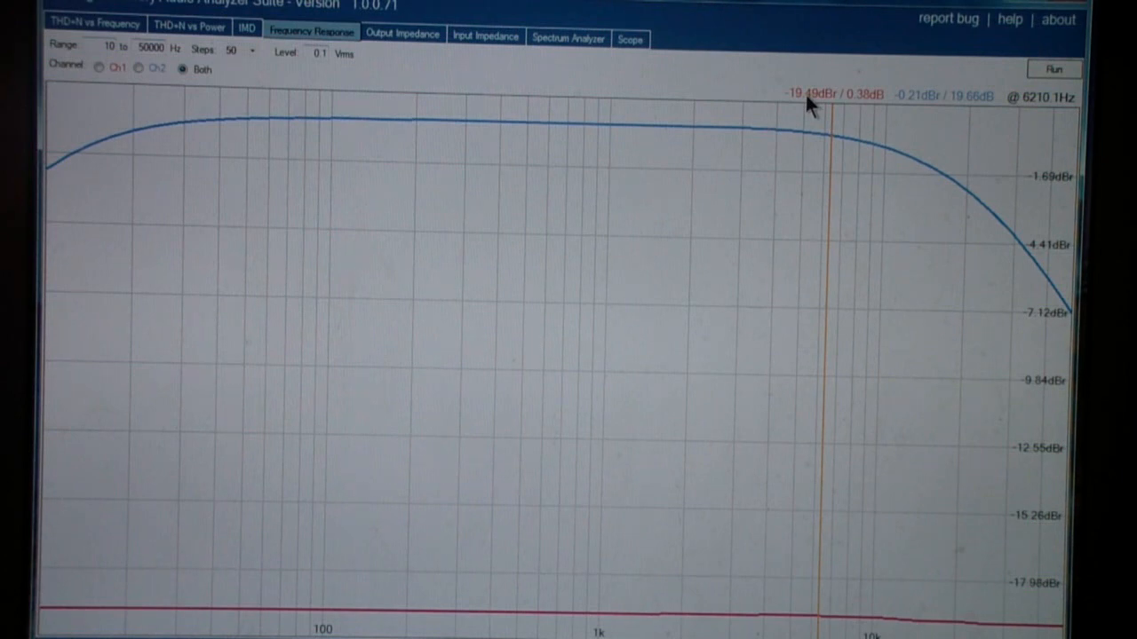
{"action": "mouse_move", "coordinate": [872, 106]}
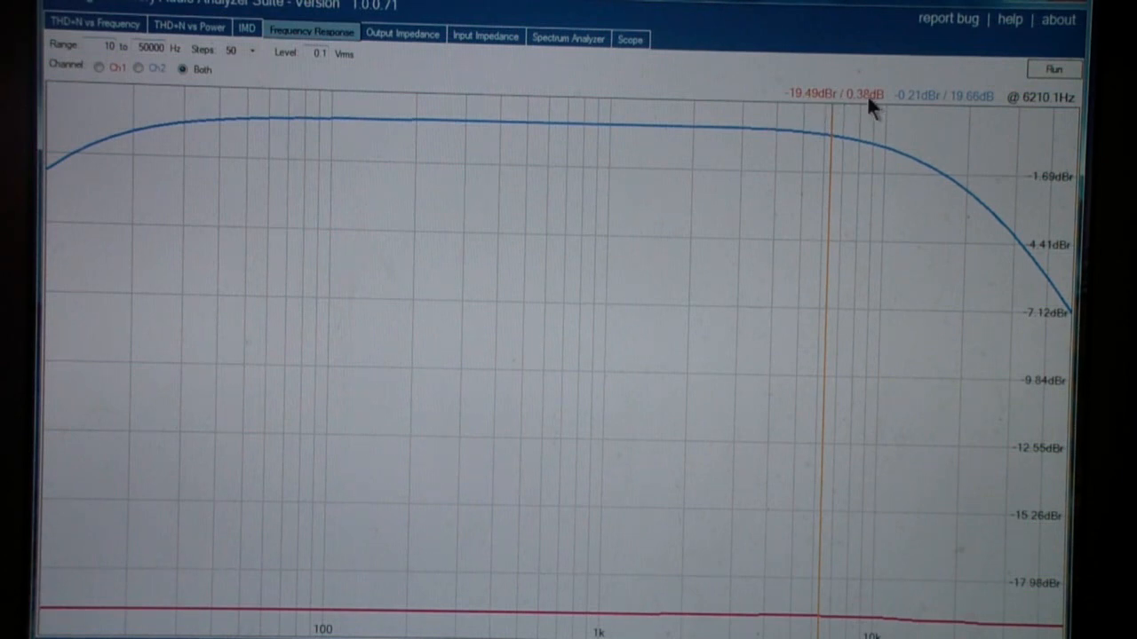
{"action": "mouse_move", "coordinate": [821, 107]}
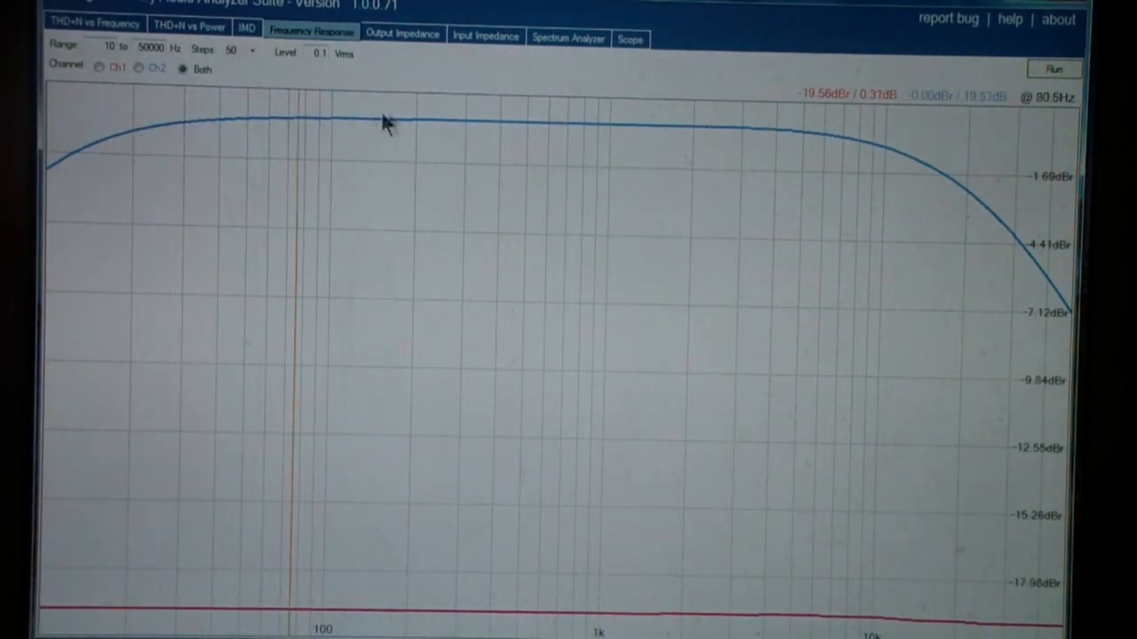
{"action": "mouse_move", "coordinate": [897, 163]}
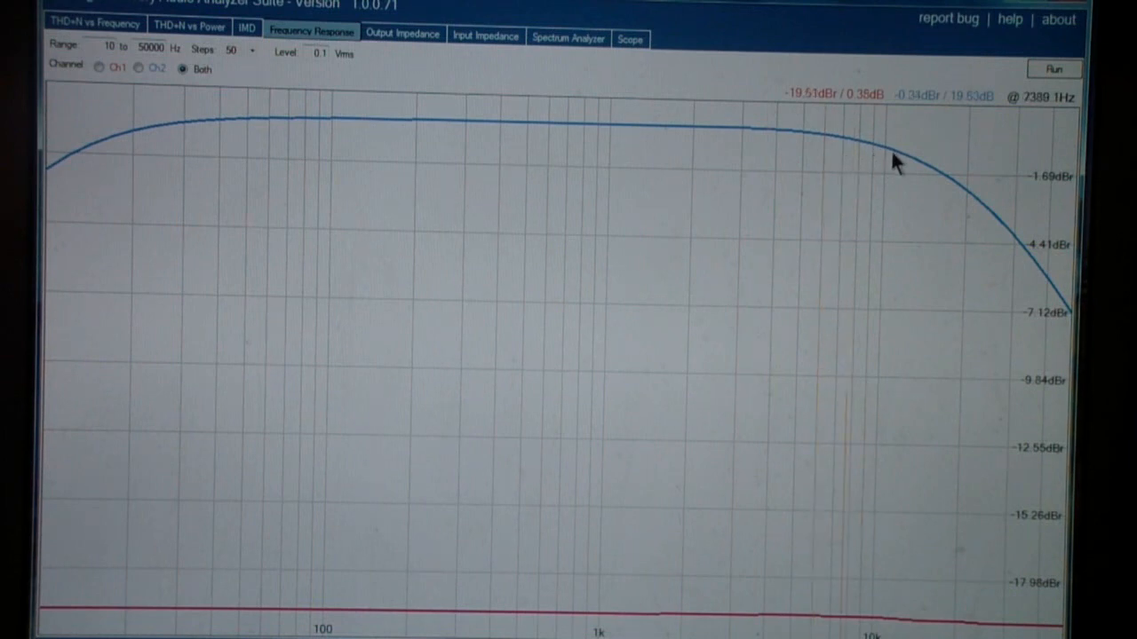
{"action": "mouse_move", "coordinate": [933, 107]}
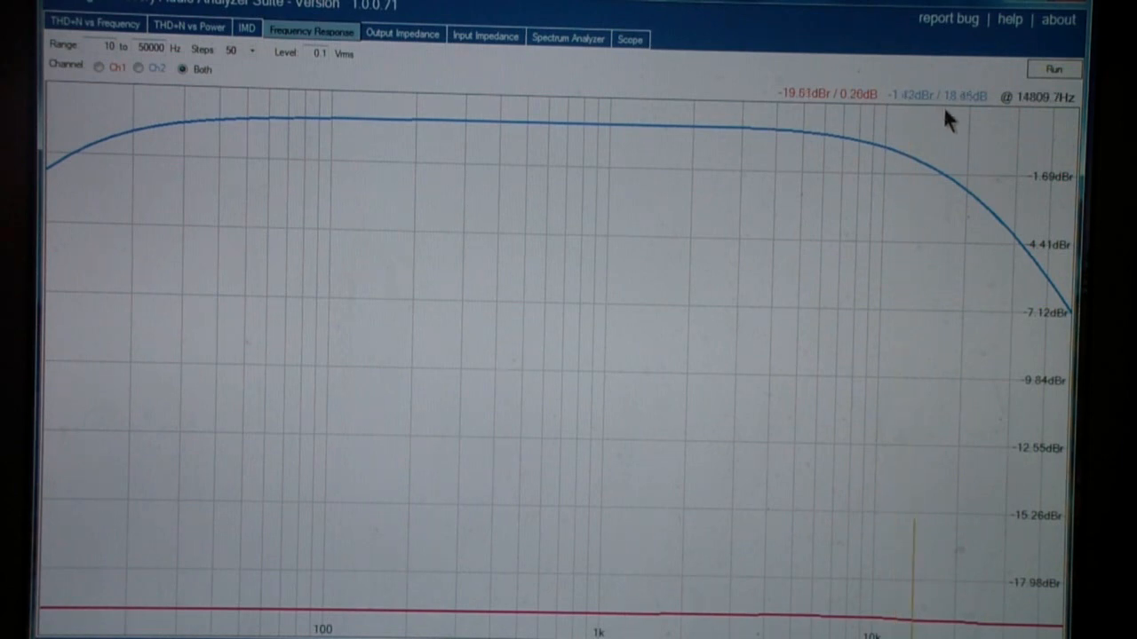
{"action": "mouse_move", "coordinate": [977, 108]}
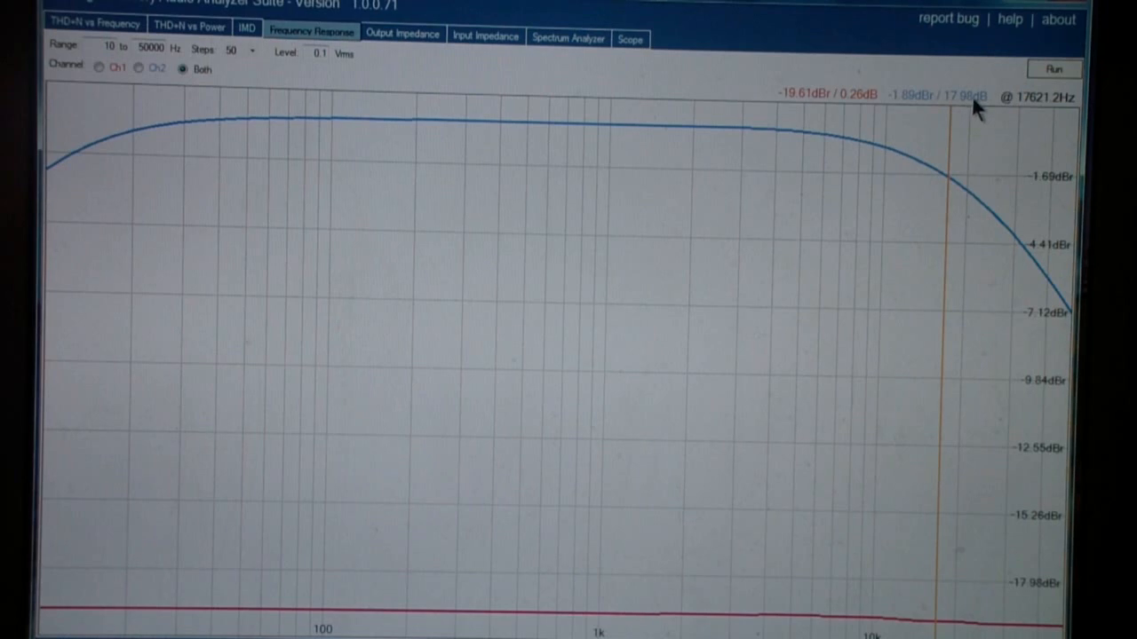
{"action": "mouse_move", "coordinate": [963, 110]}
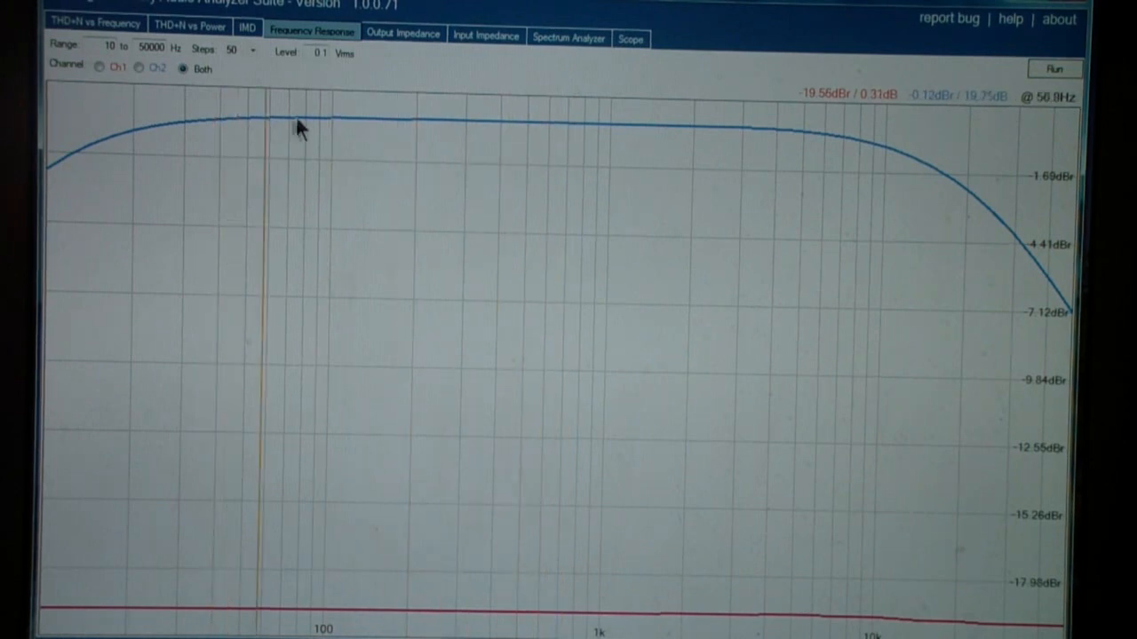
{"action": "mouse_move", "coordinate": [906, 156]}
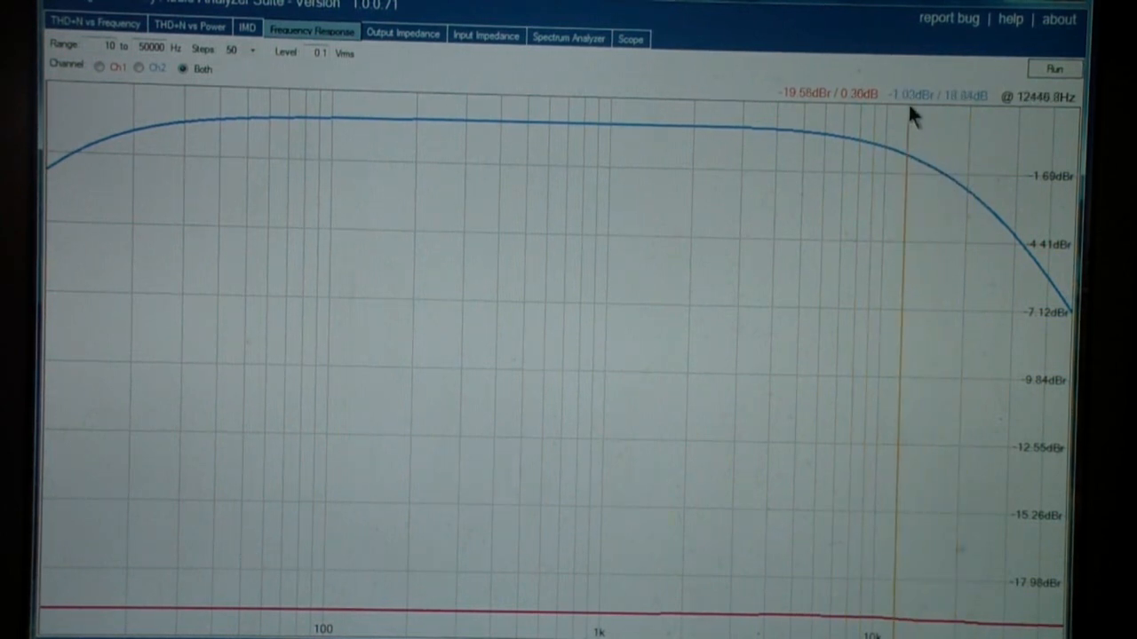
{"action": "mouse_move", "coordinate": [968, 111]}
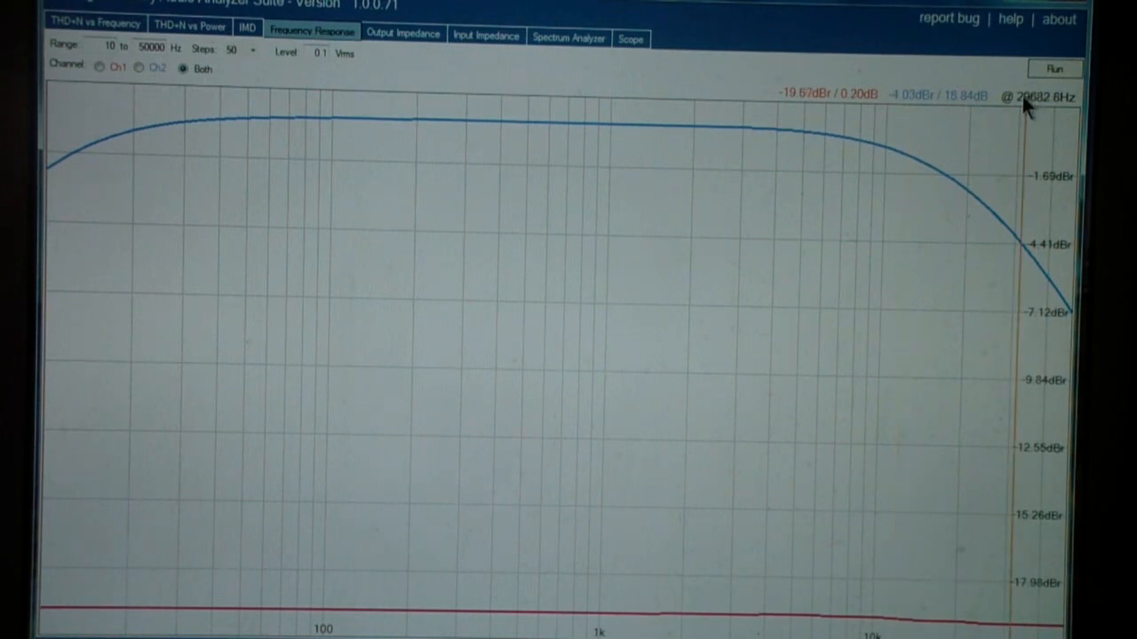
{"action": "mouse_move", "coordinate": [753, 153]}
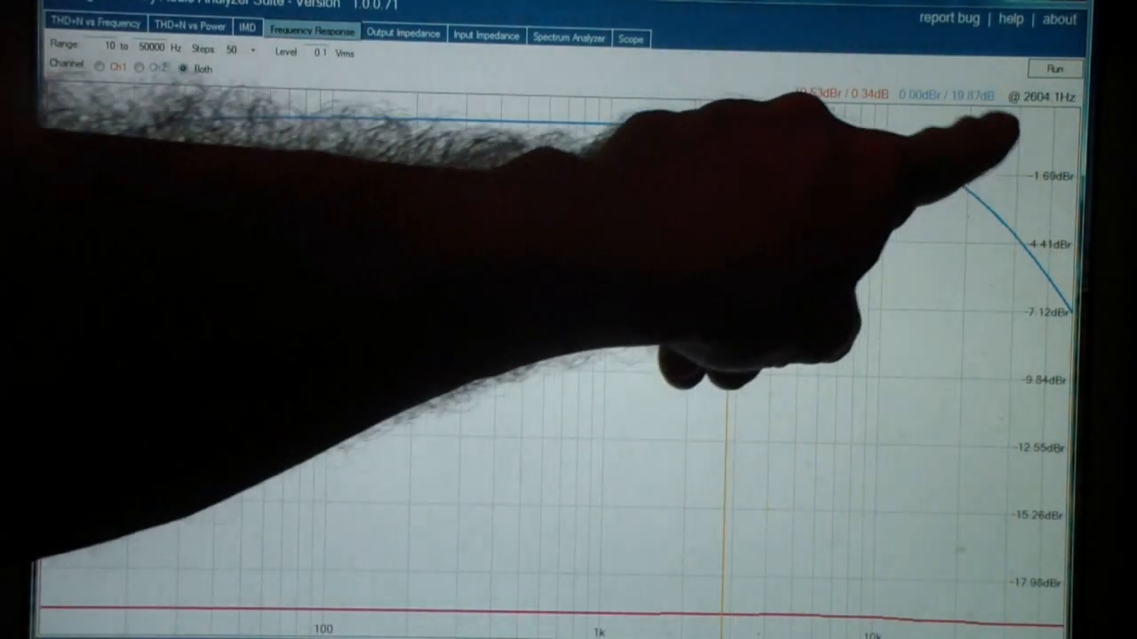
{"action": "mouse_move", "coordinate": [731, 146]}
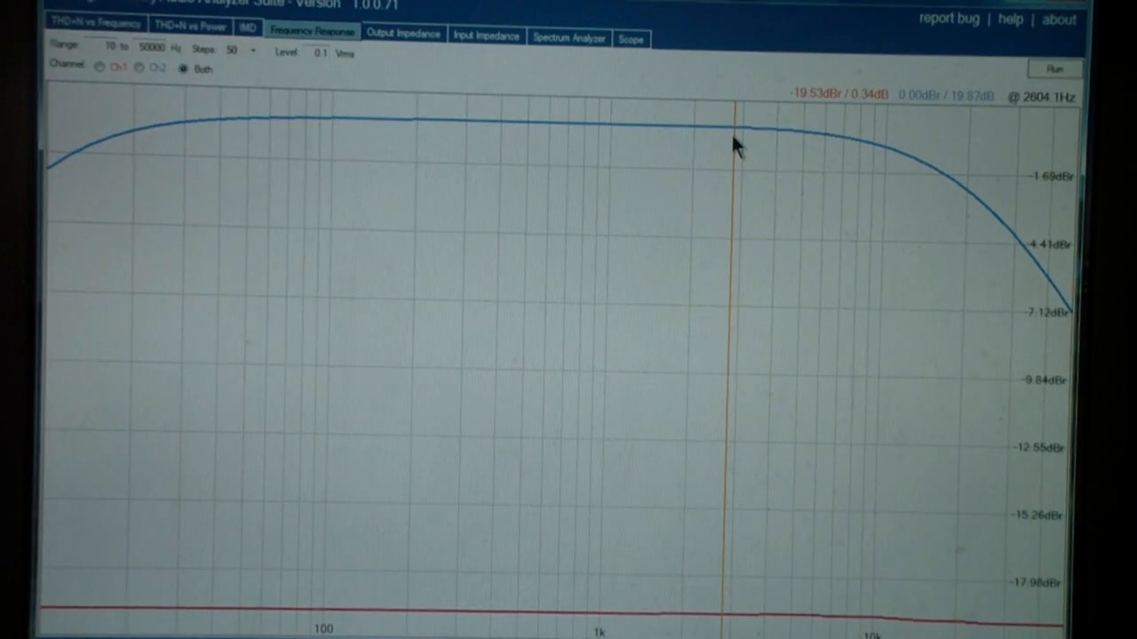